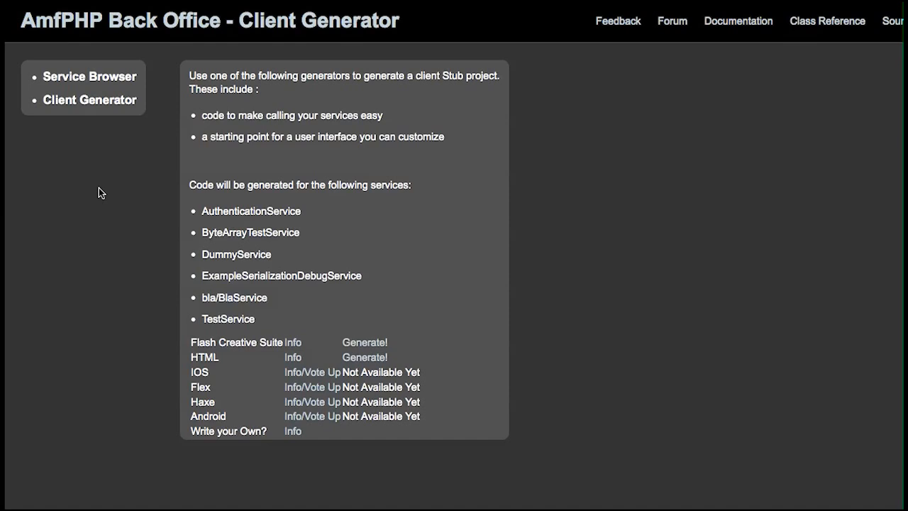
mouse_move(202, 124)
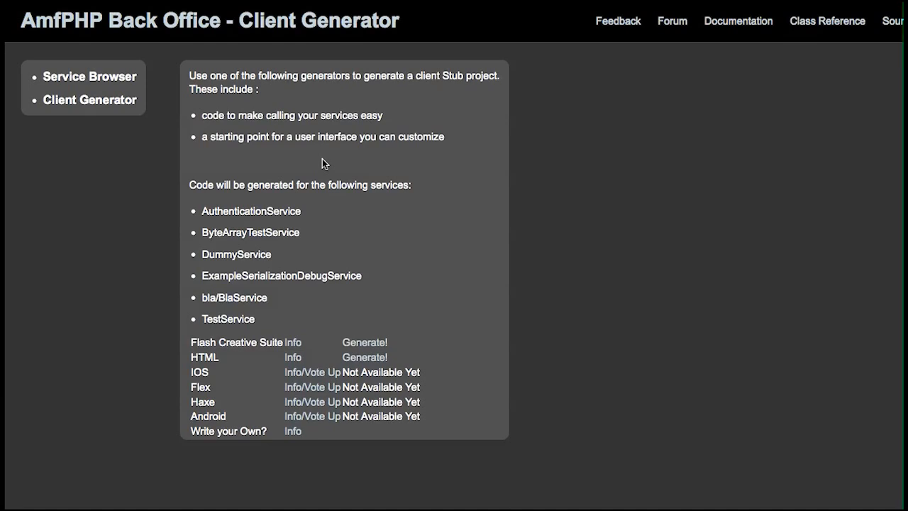
mouse_move(202, 259)
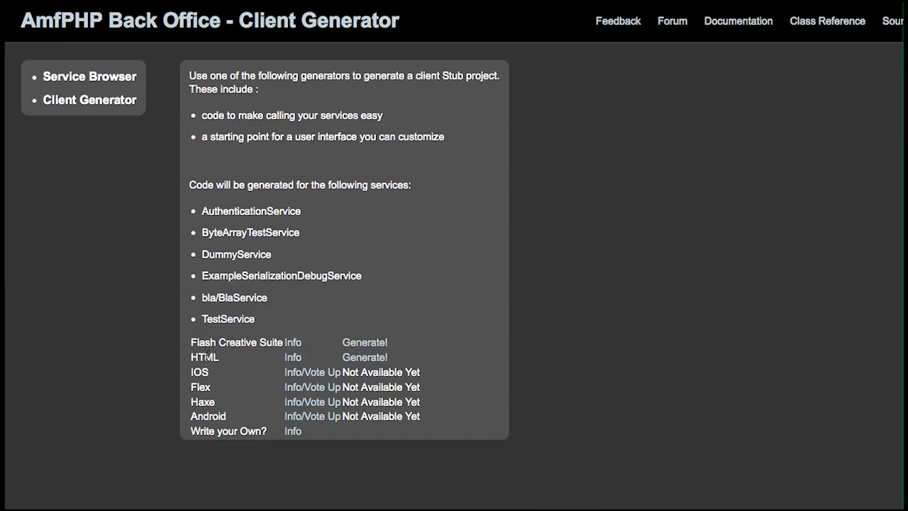
mouse_move(247, 416)
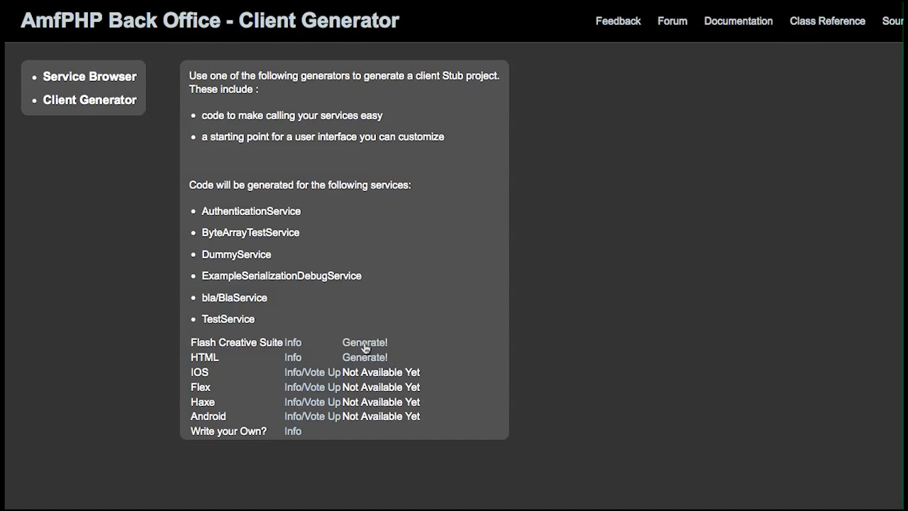
Generate the Flash Creative Suite client, open AmfphpFlashClient.fla in Flash and publish it.
click(364, 342)
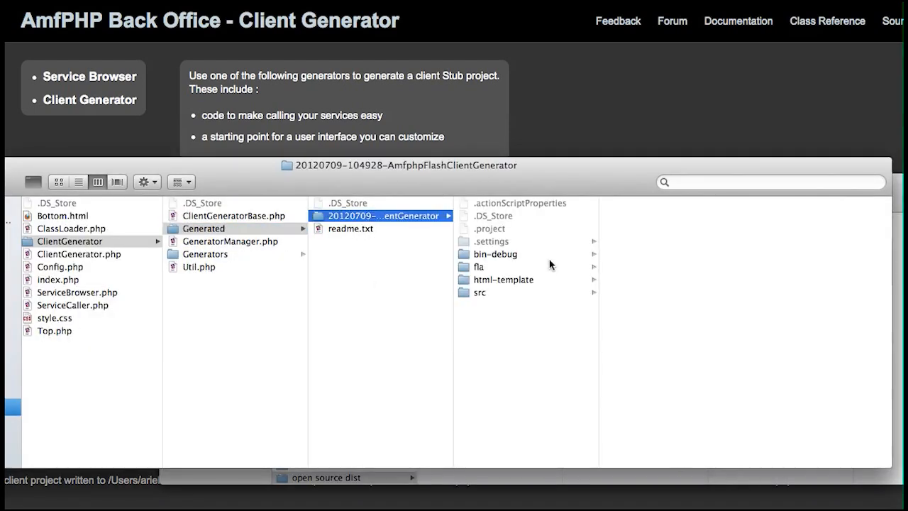
click(479, 266)
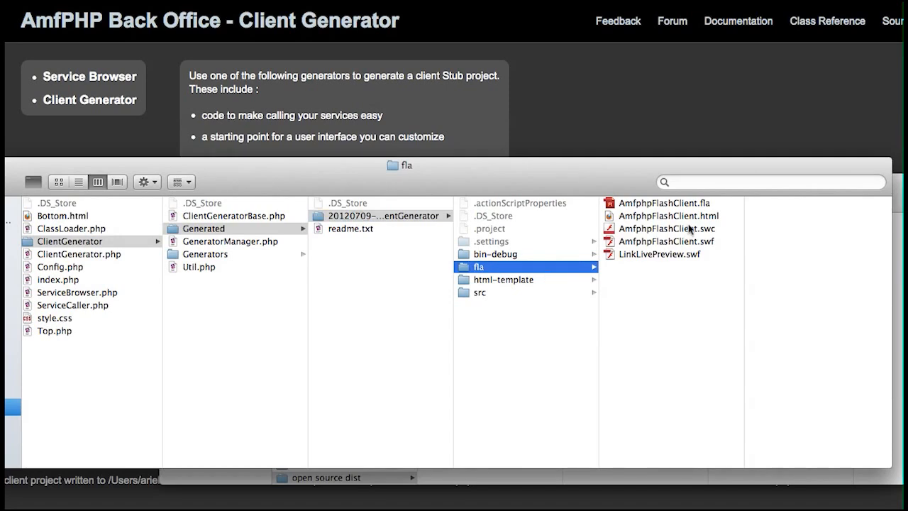
click(665, 203)
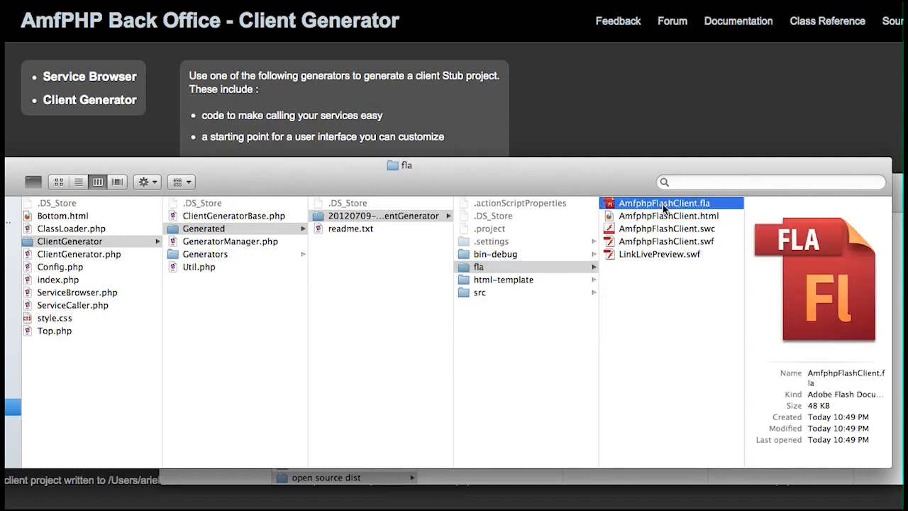
double_click(664, 203)
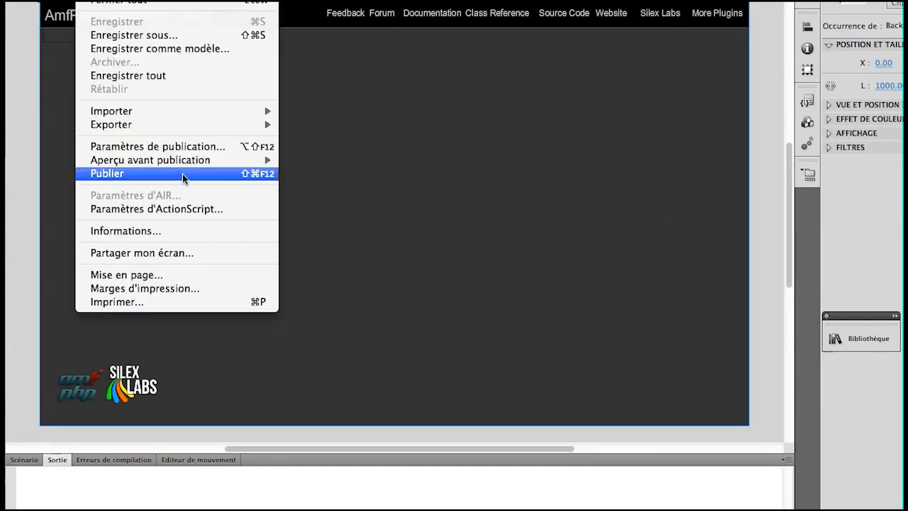
click(107, 173)
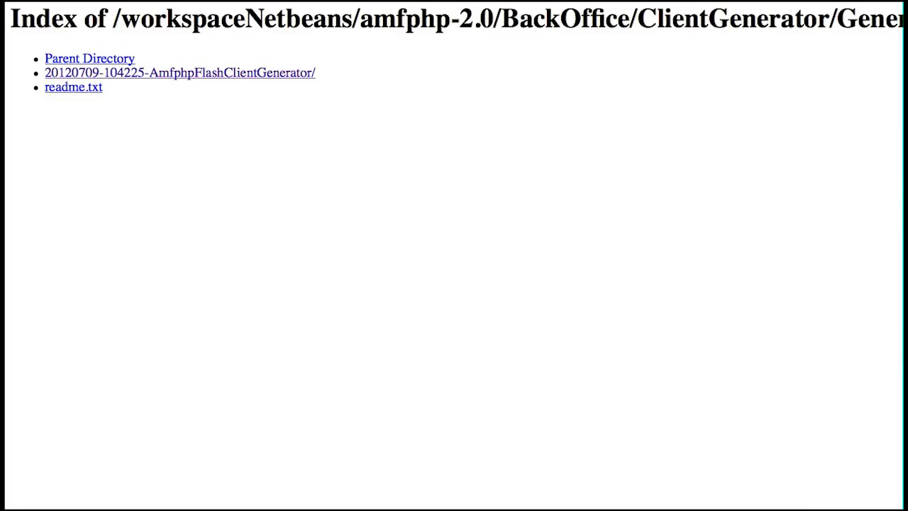
mouse_move(723, 81)
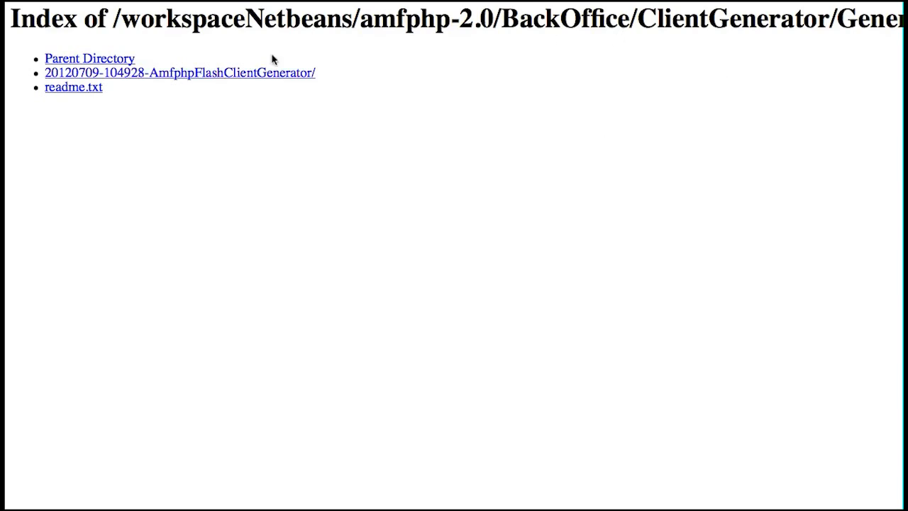
mouse_move(301, 76)
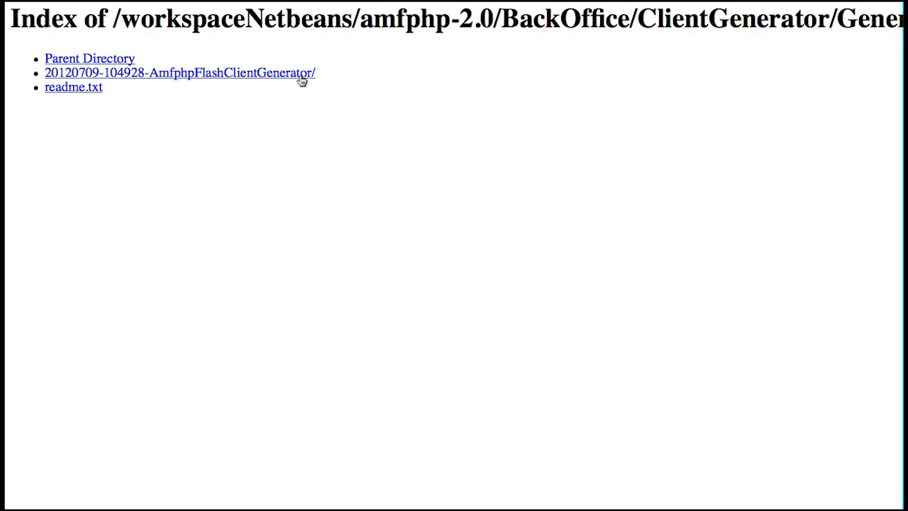
click(179, 72)
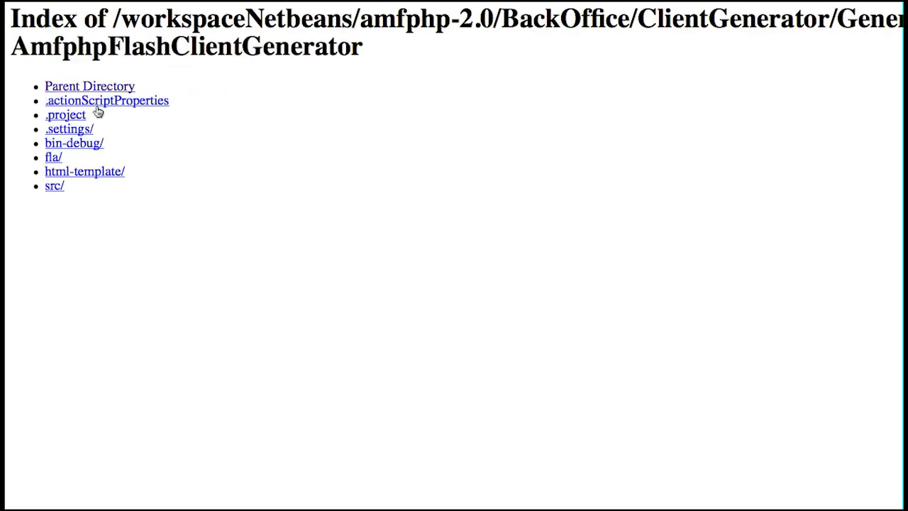
click(53, 157)
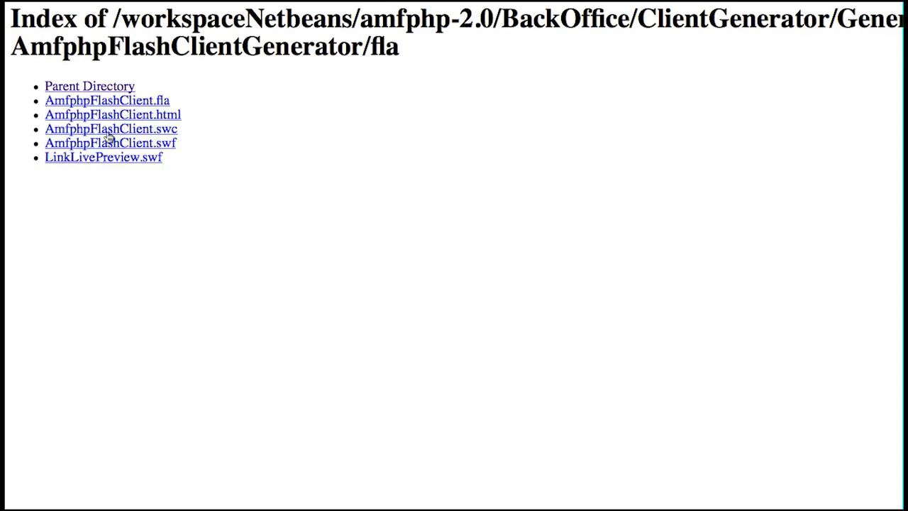
mouse_move(113, 118)
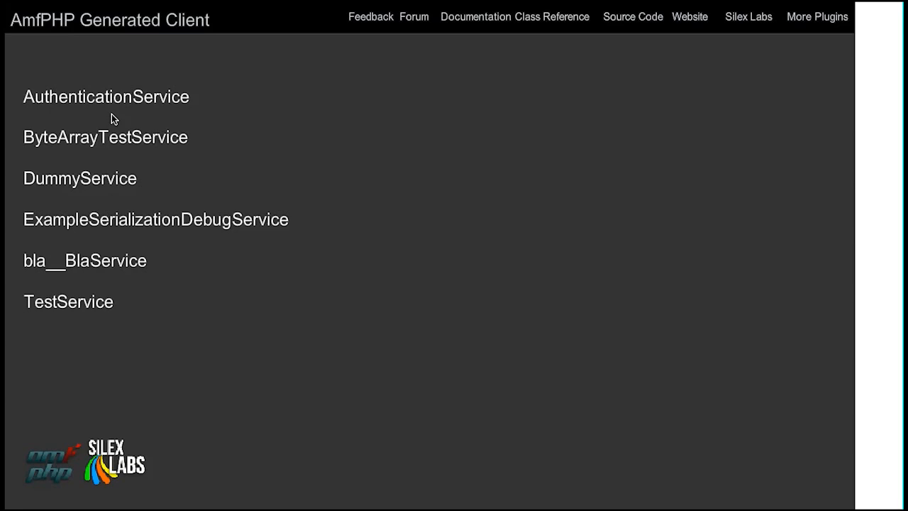
mouse_move(76, 309)
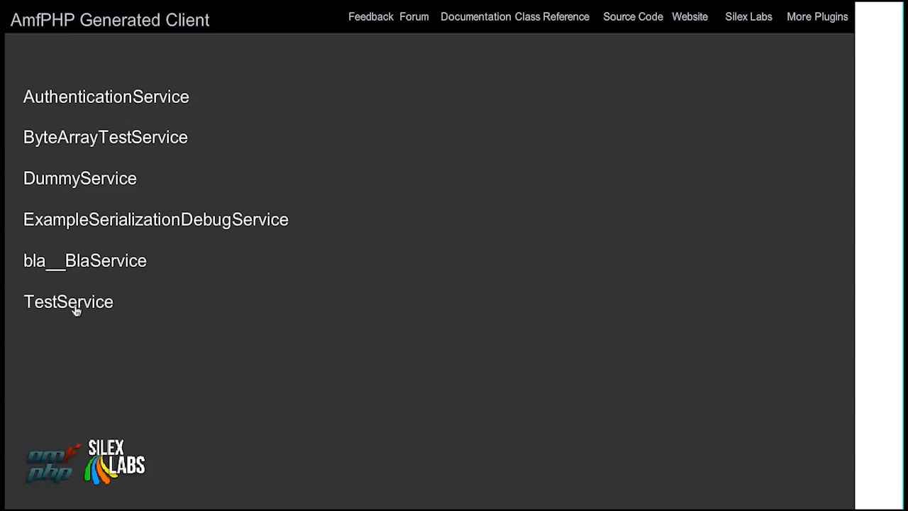
Call TestService returnSum with arguments 1 and 2, returning 3.
click(68, 302)
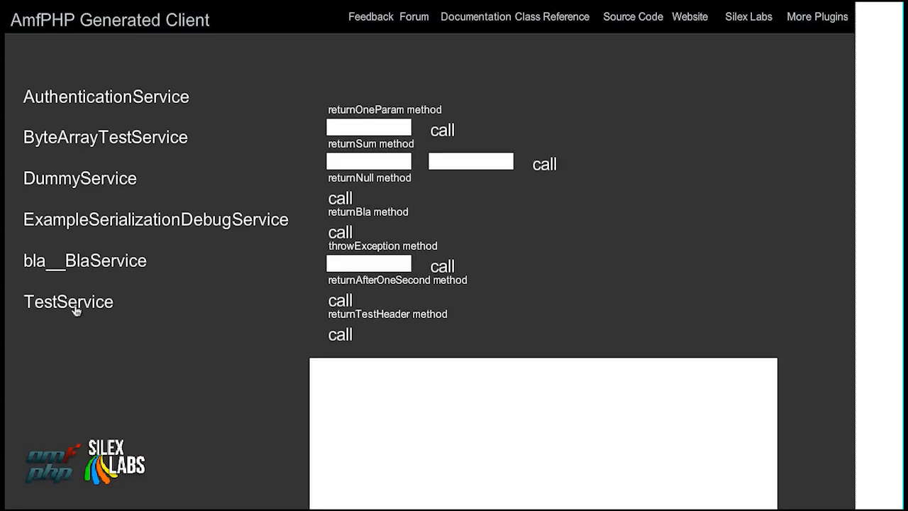
click(368, 161)
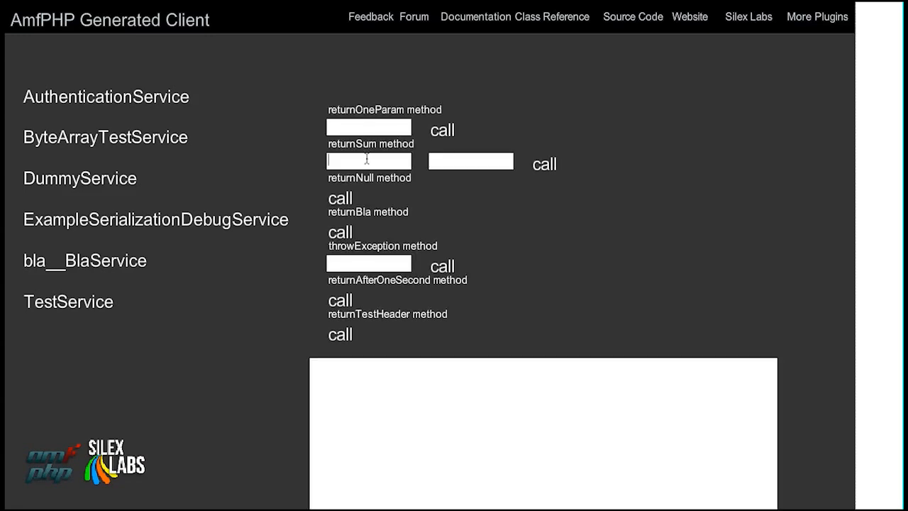
text(1)
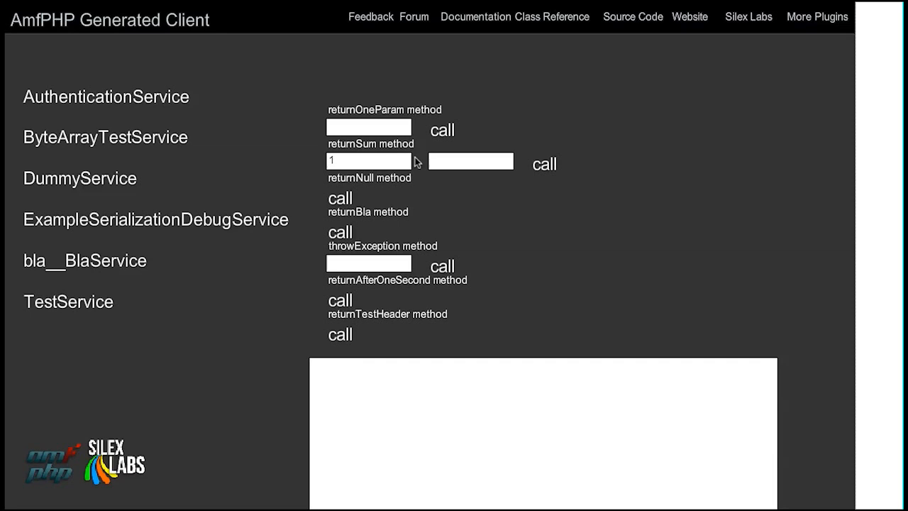
text(2)
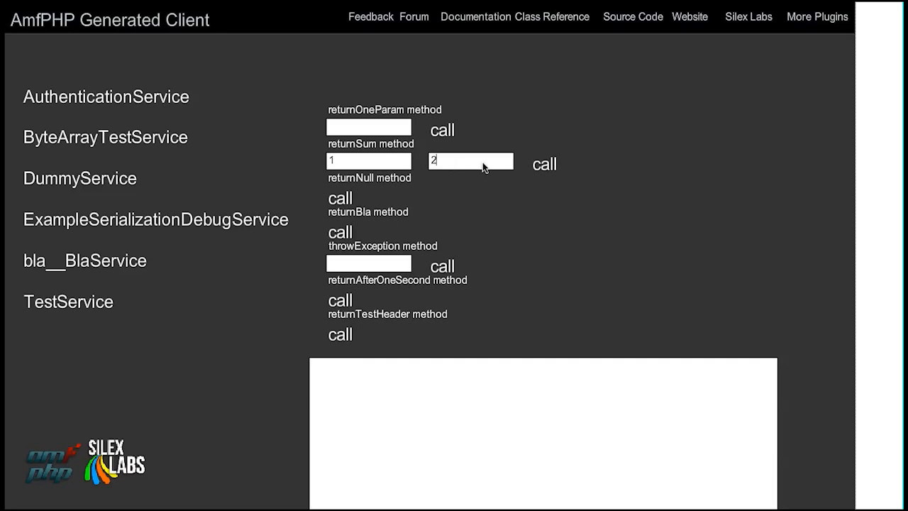
click(544, 164)
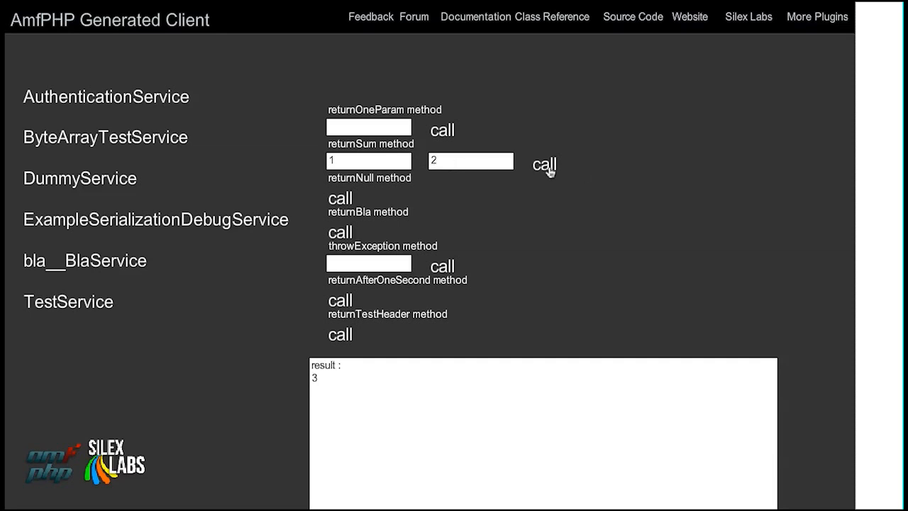